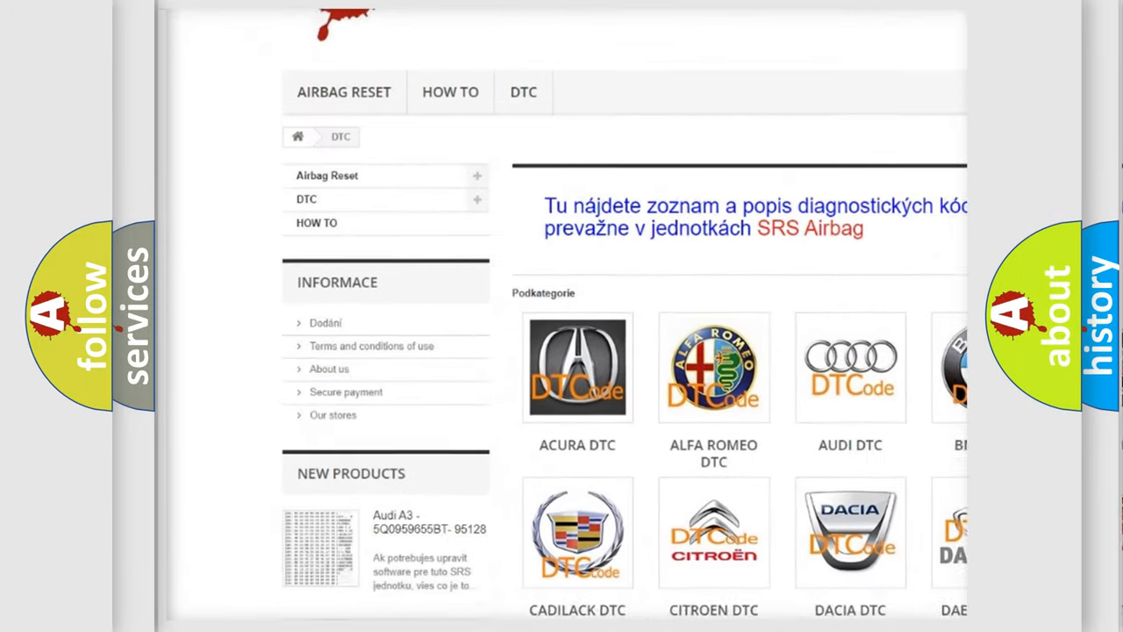
scroll(down, 3)
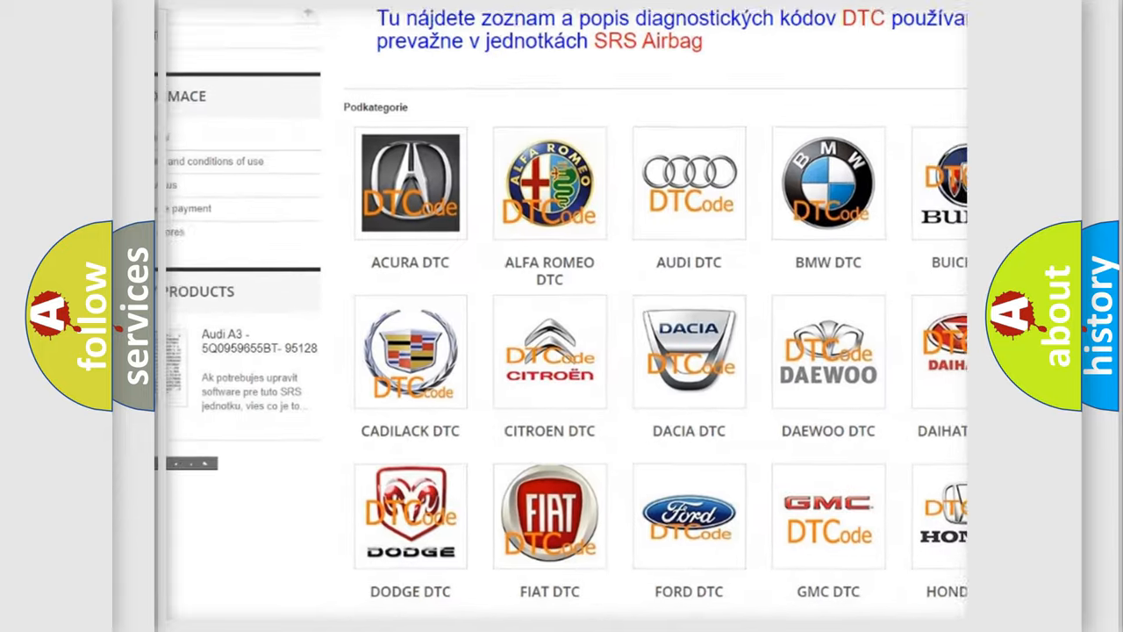